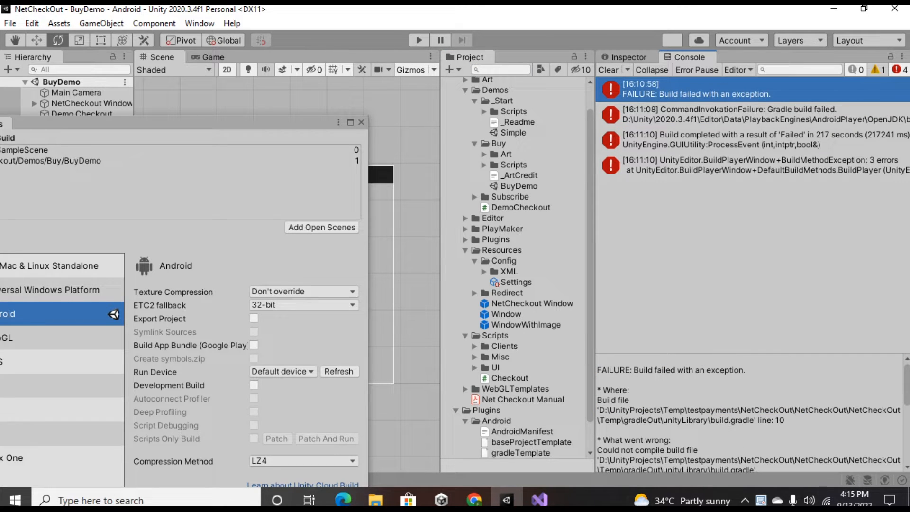
Locate build.gradle in the gradleOut unityLibrary folder and open it in Visual Studio
scroll(down, 3)
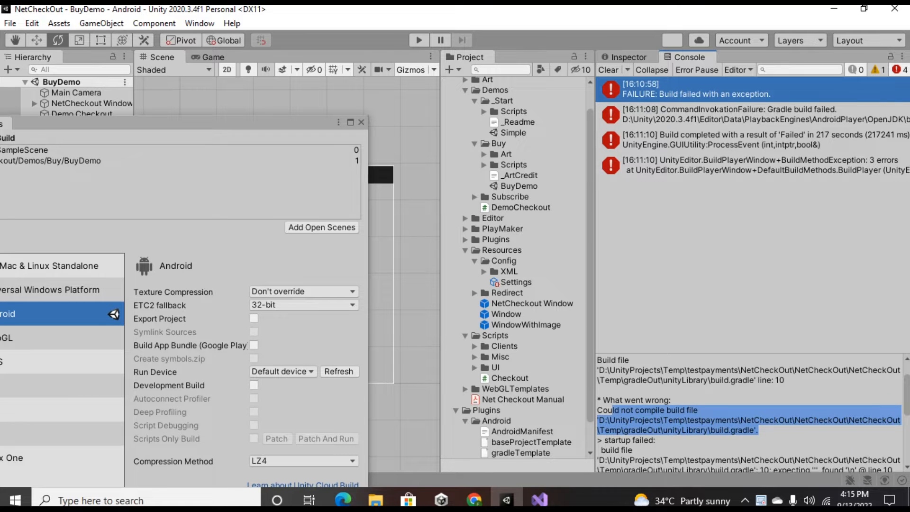
scroll(down, 3)
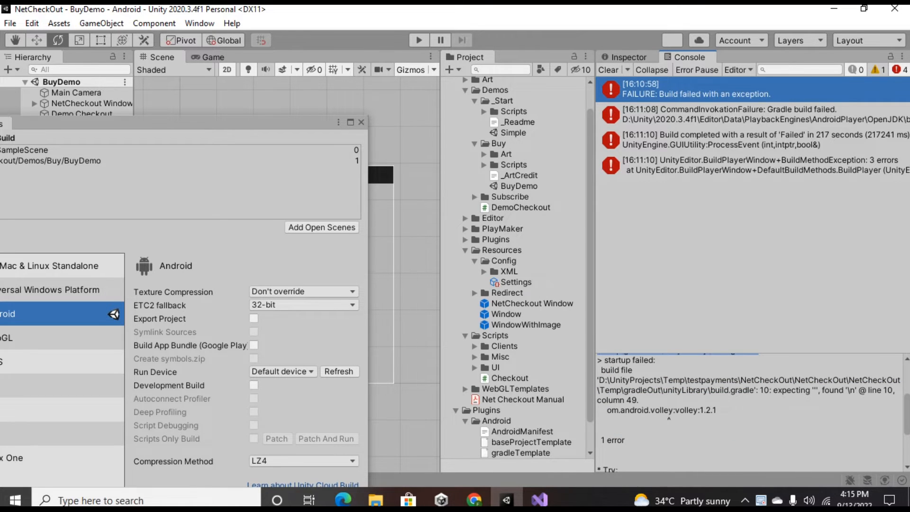
double_click(749, 380)
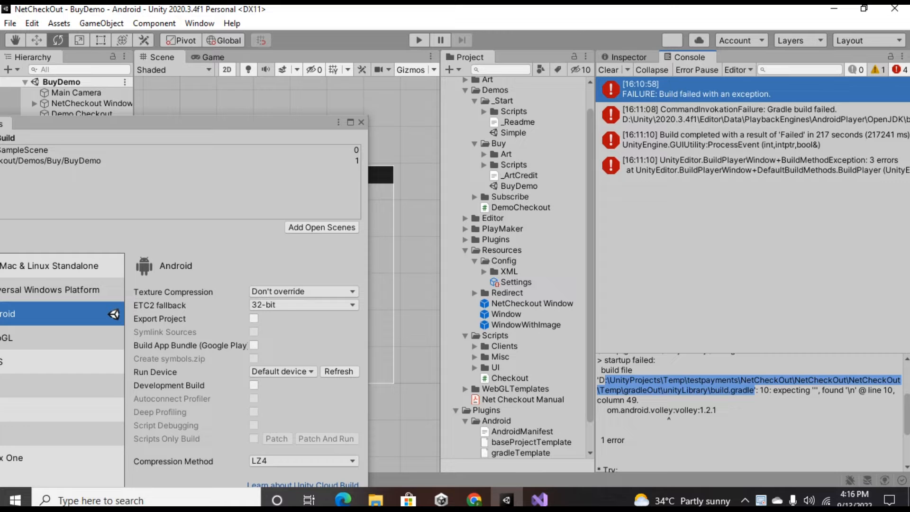
scroll(down, 3)
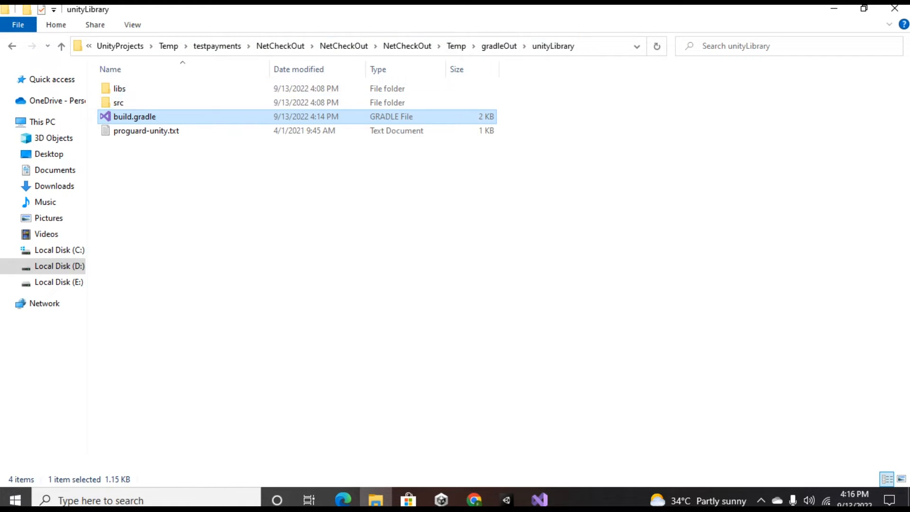
mouse_move(145, 131)
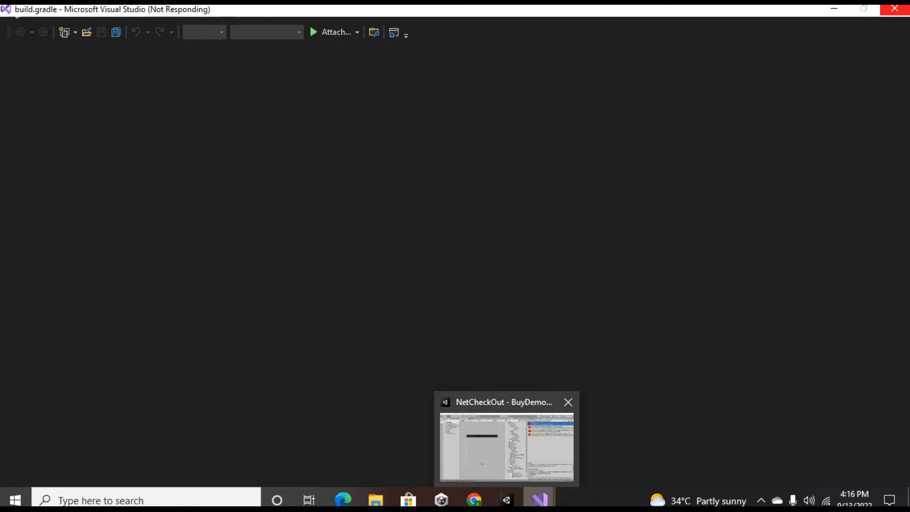
Return to Unity's Console error and pick out the 'line: 10' reference for build.gradle
click(505, 448)
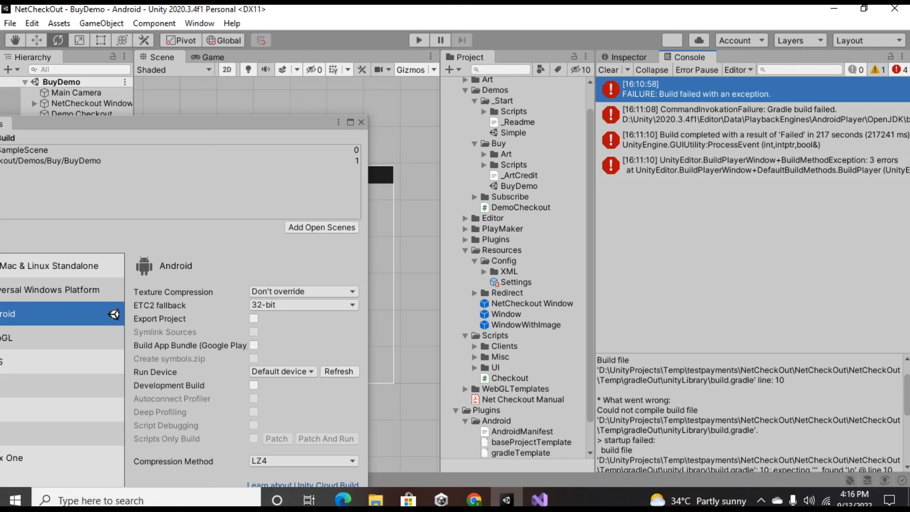
double_click(765, 380)
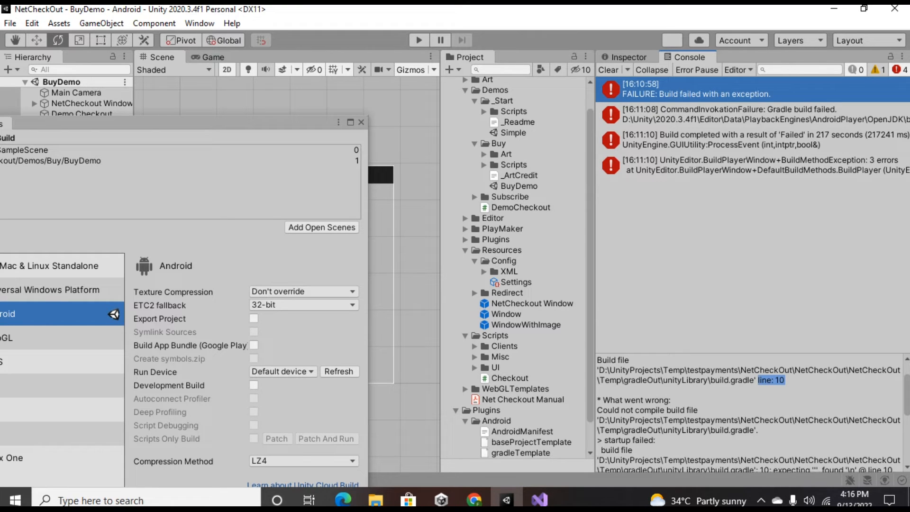
click(538, 501)
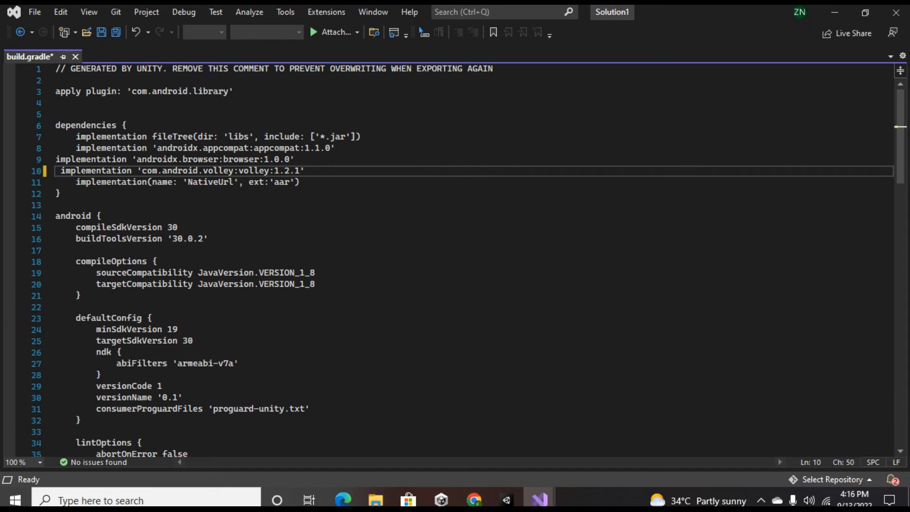
Close the quote on the 'com.android.volley:volley:1.2.1' dependency at line 10 and save build.gradle
key(ctrl+s)
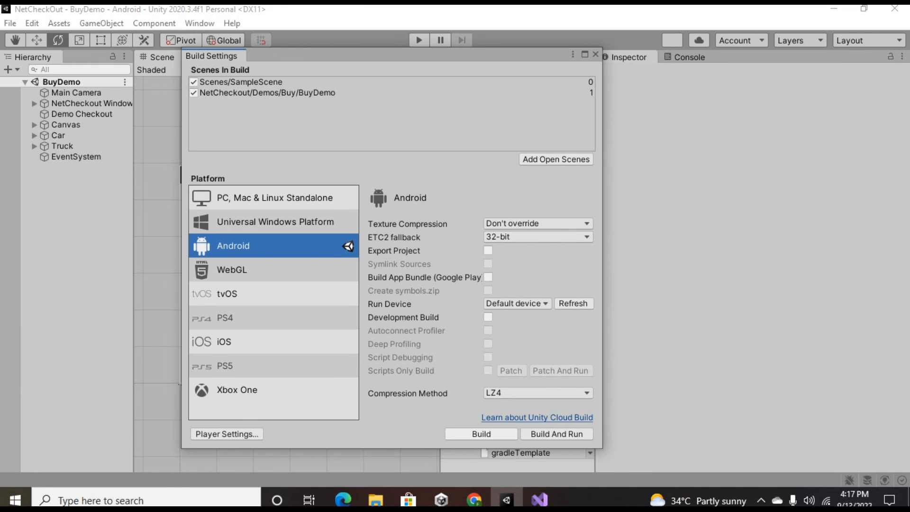
Start the Android build, saving the APK as workTet.apk on the Desktop
click(481, 434)
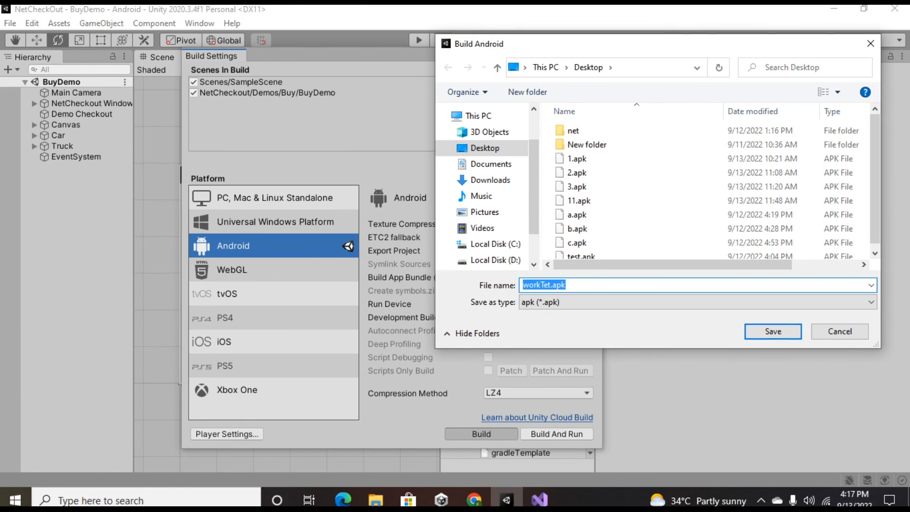
click(773, 331)
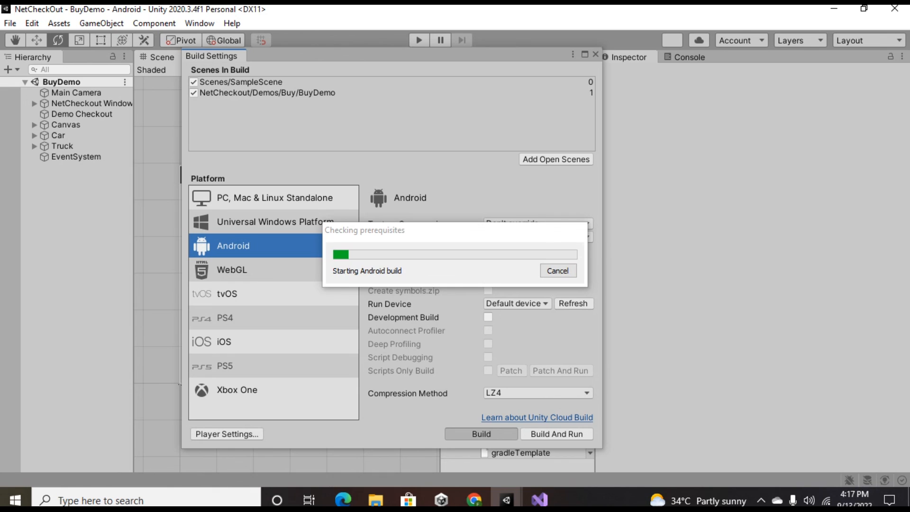